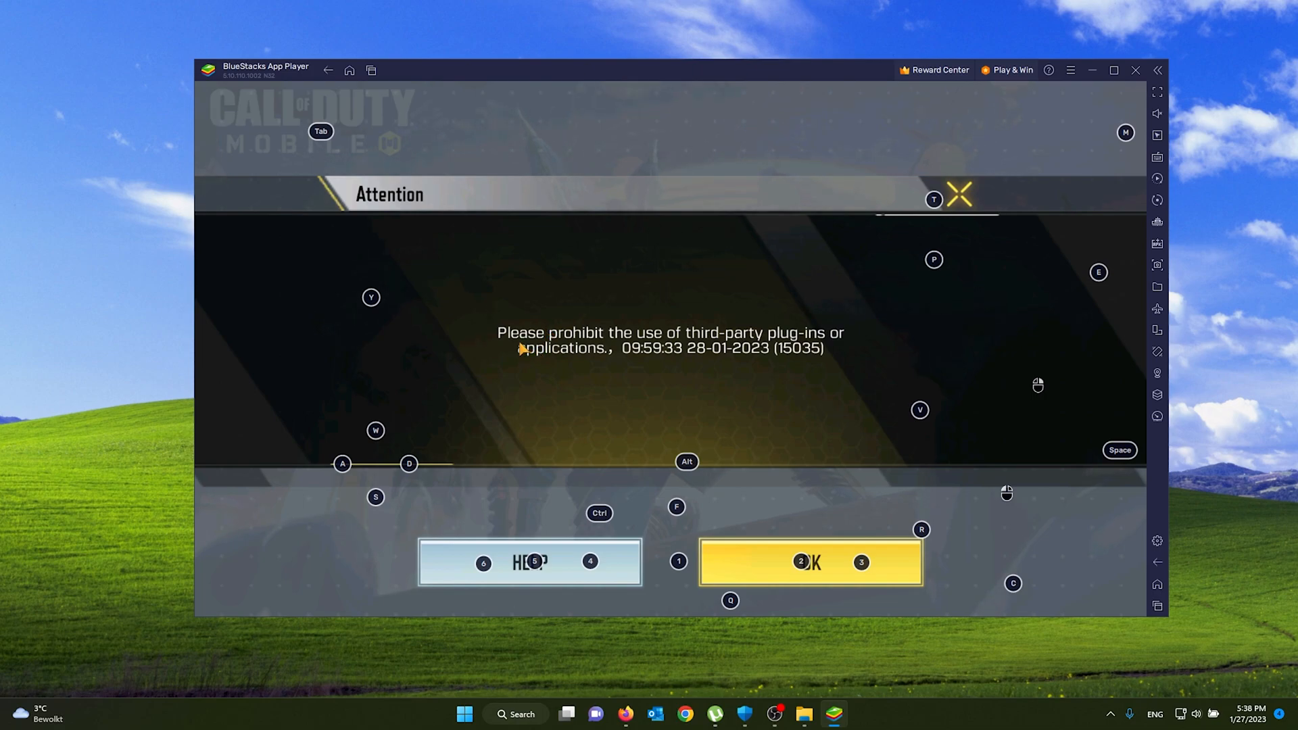
pyautogui.moveTo(700, 299)
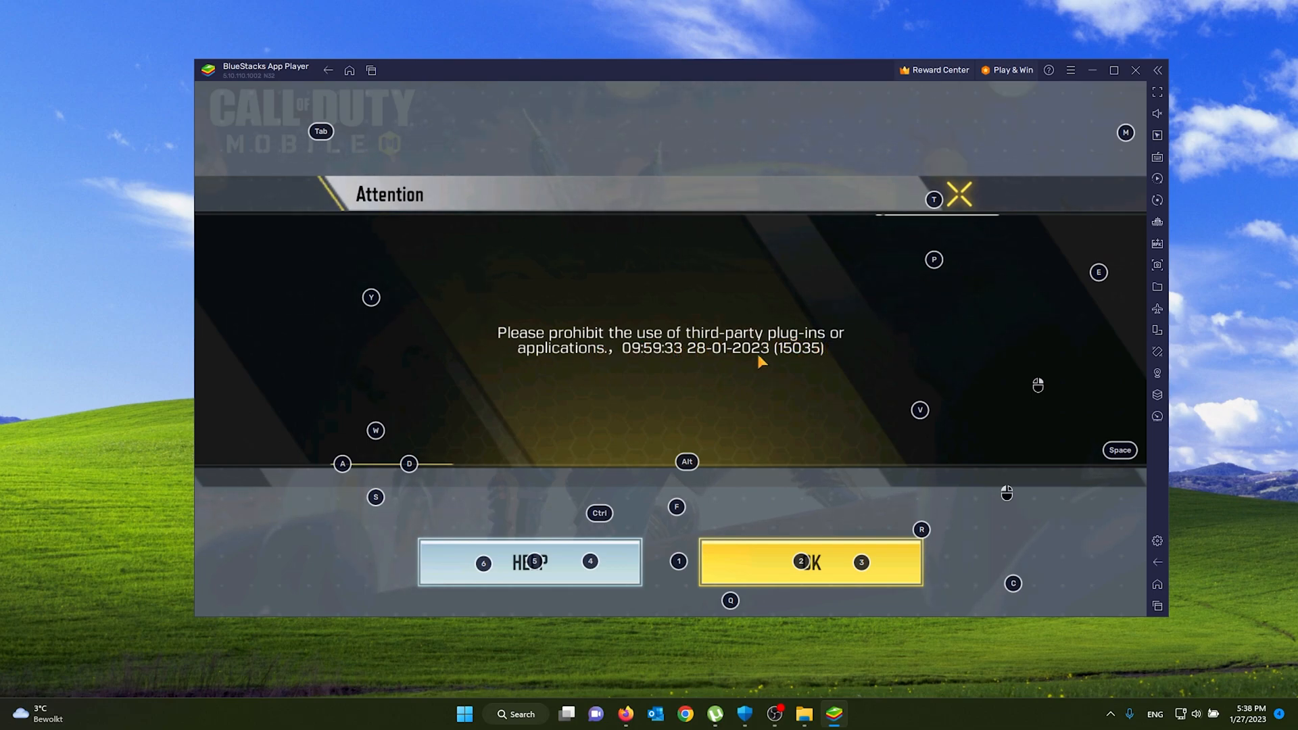
pyautogui.moveTo(683, 264)
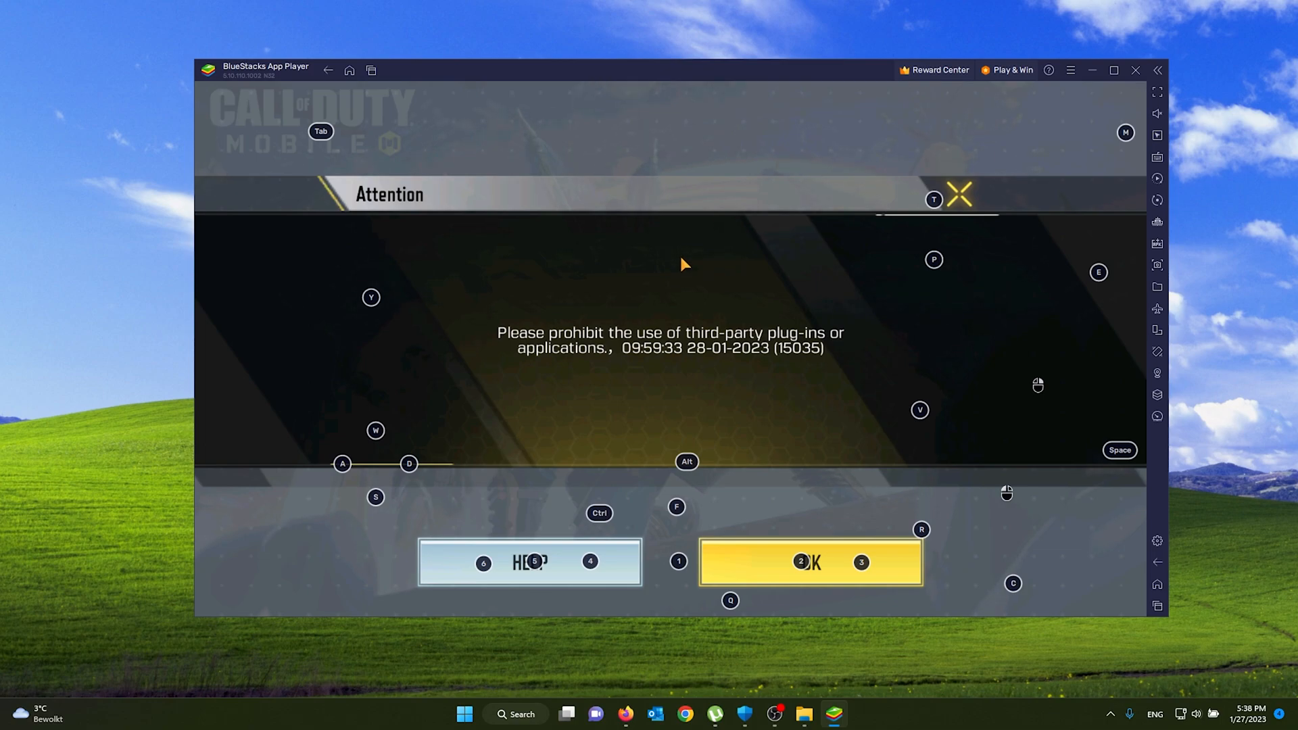
pyautogui.moveTo(567, 252)
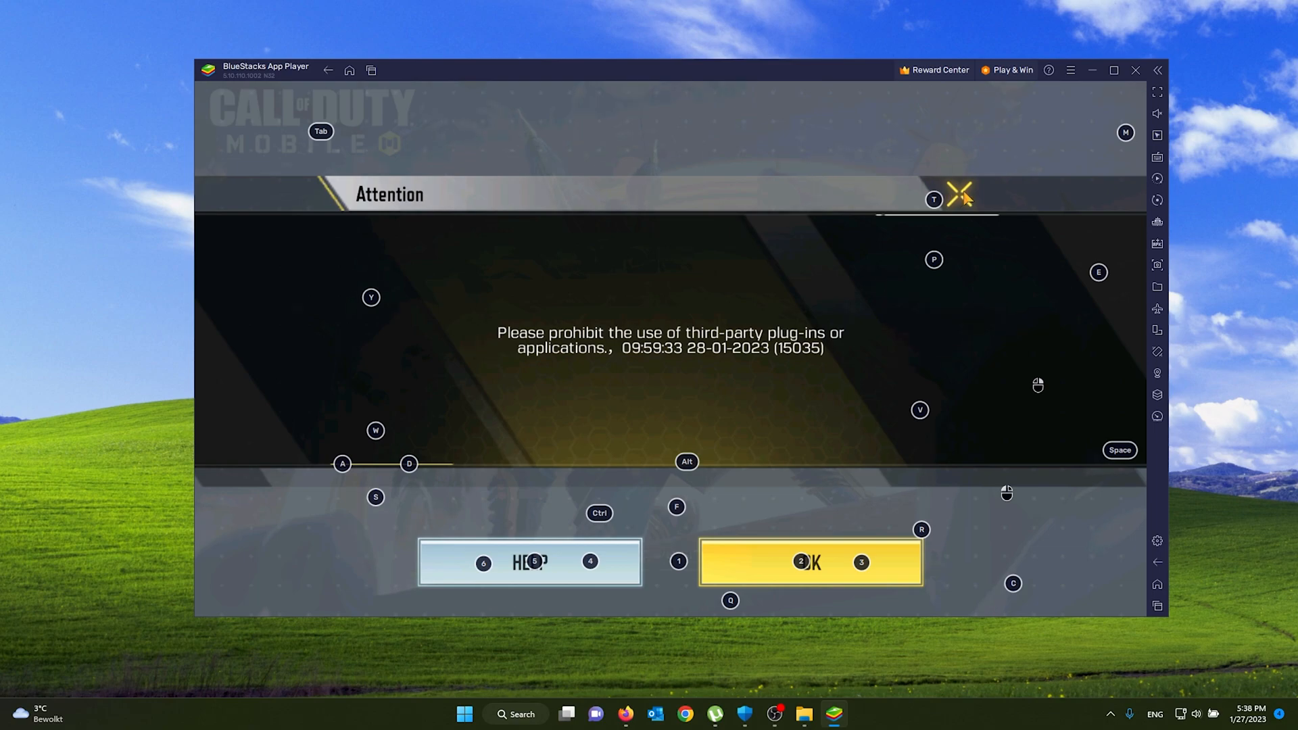
pyautogui.moveTo(987, 250)
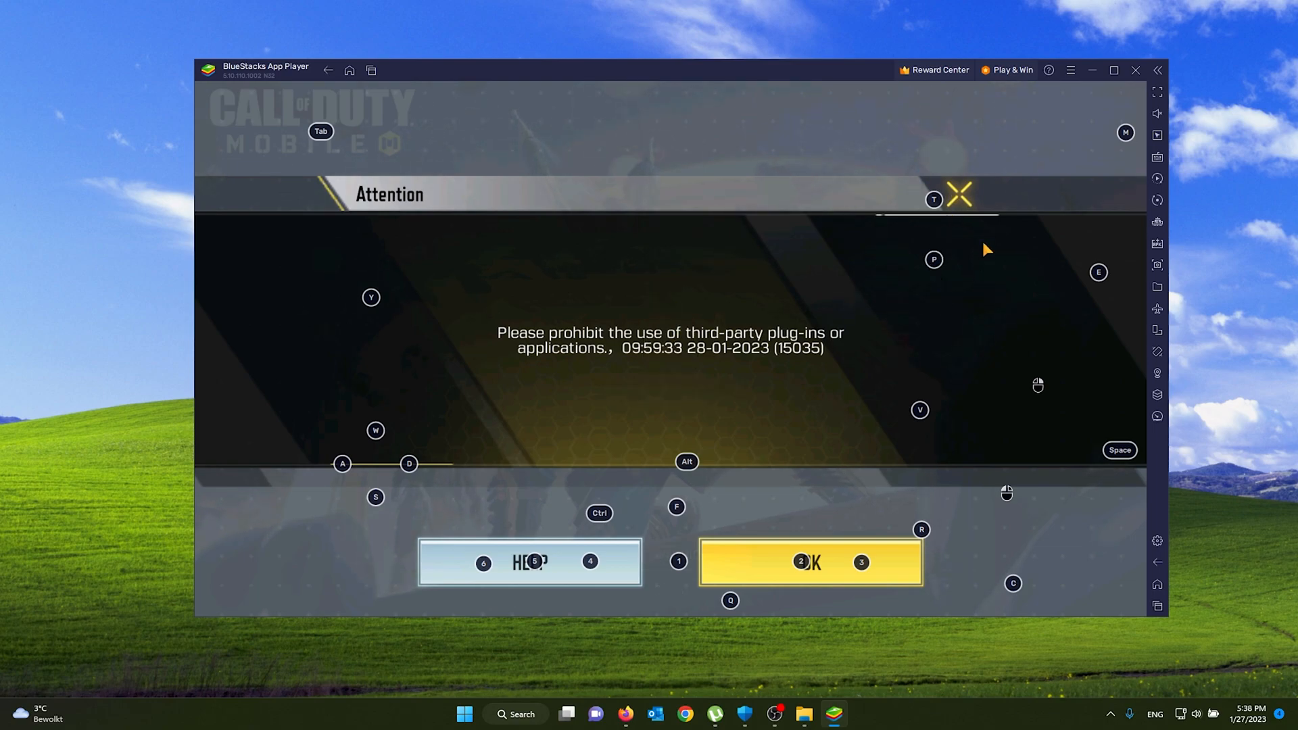
# Dismiss the third-party plug-ins Attention warning, returning to the Call of Duty Mobile title screen.
pyautogui.click(811, 562)
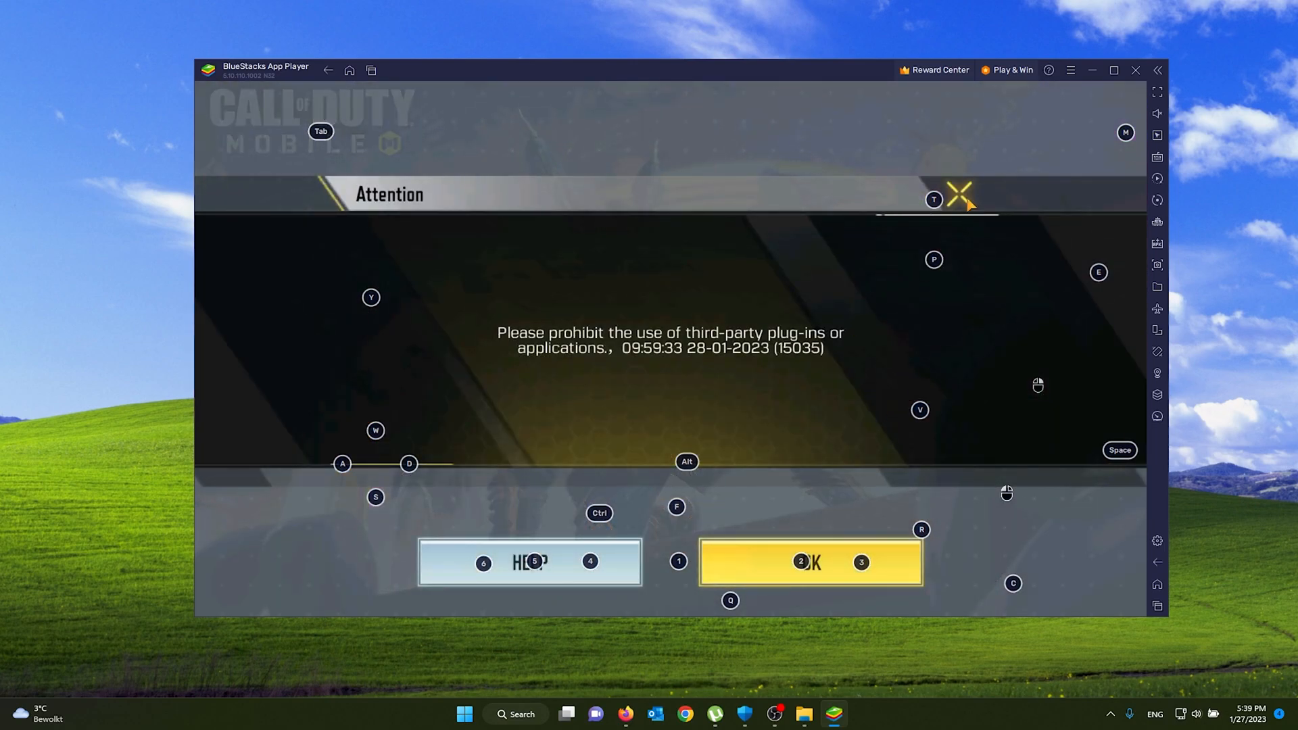
pyautogui.click(810, 562)
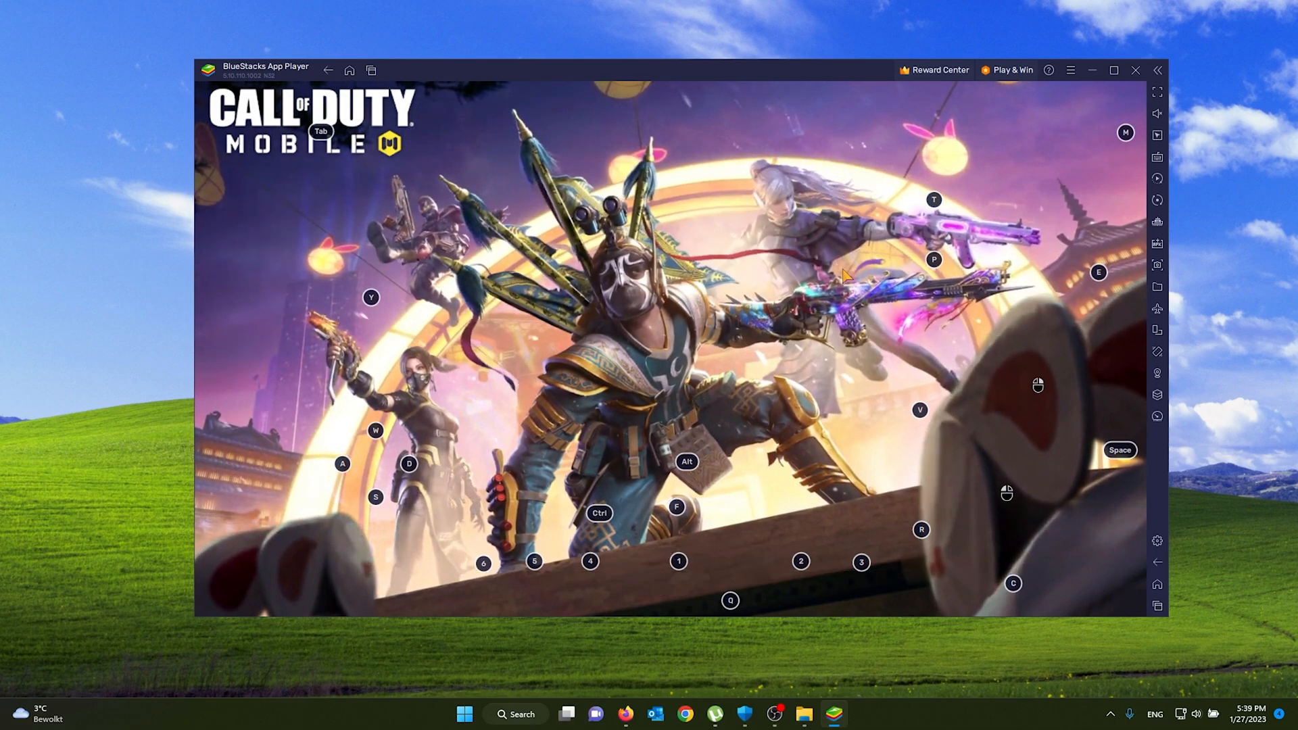